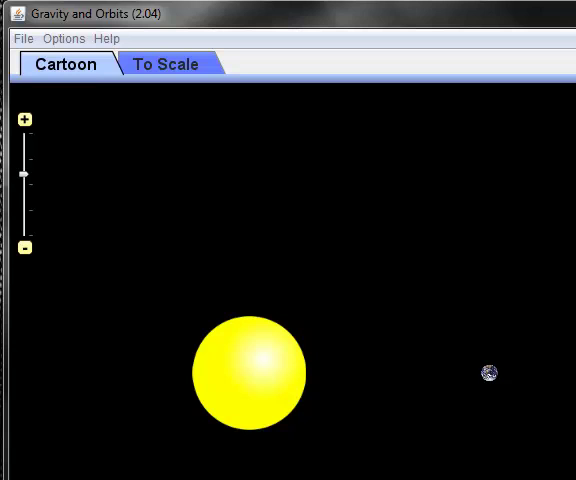
pyautogui.moveTo(322, 452)
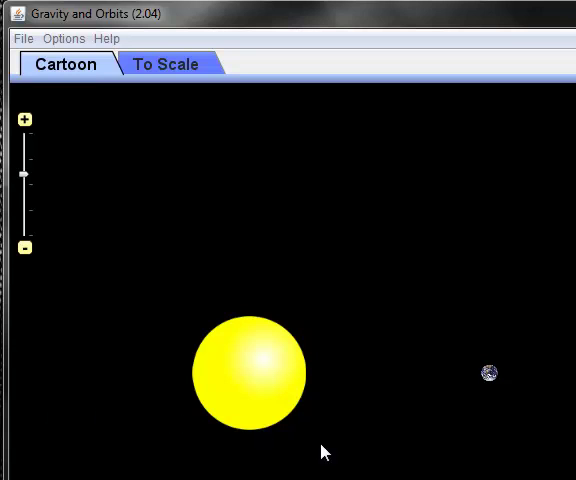
pyautogui.moveTo(330, 451)
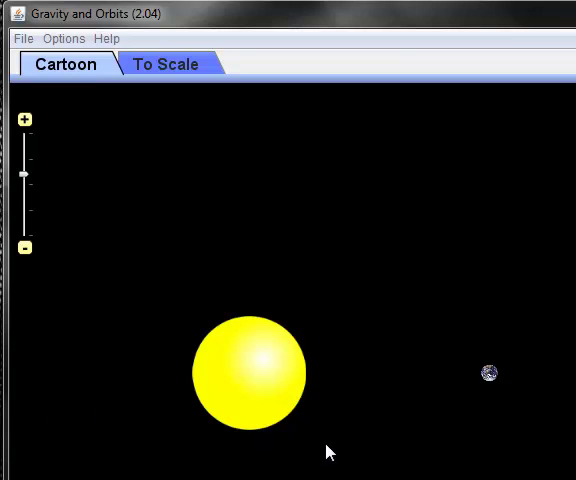